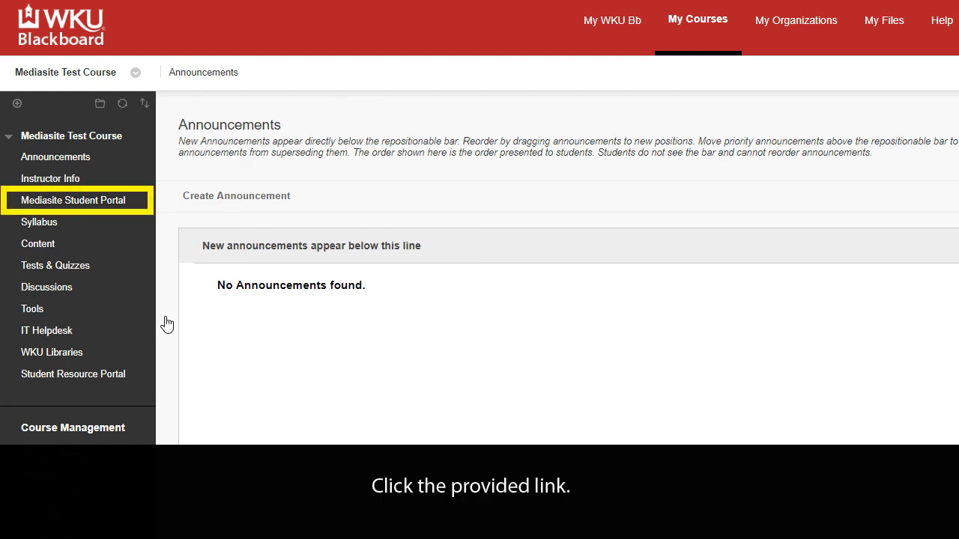
- Follow the Mediasite Student Portal link from the Blackboard test course menu
left_click(72, 201)
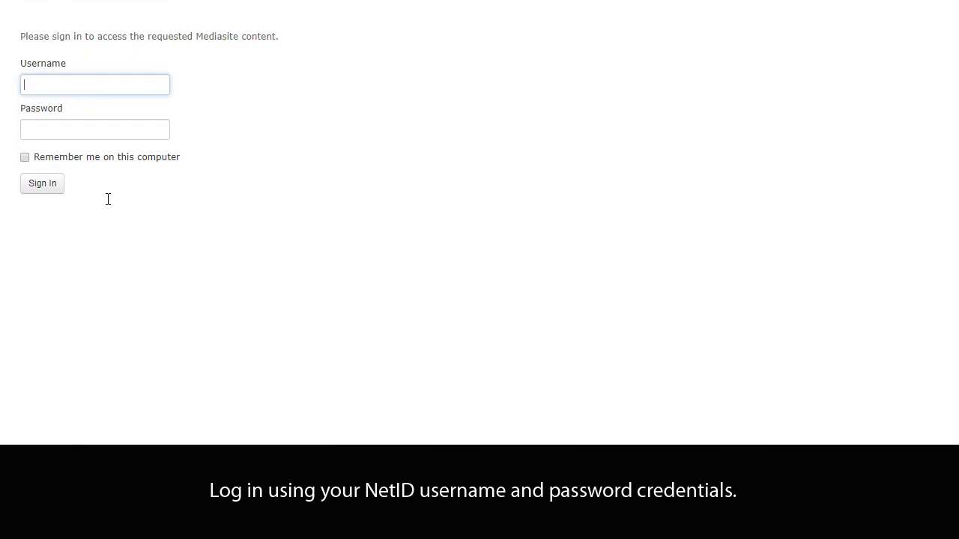
mouse_move(84, 84)
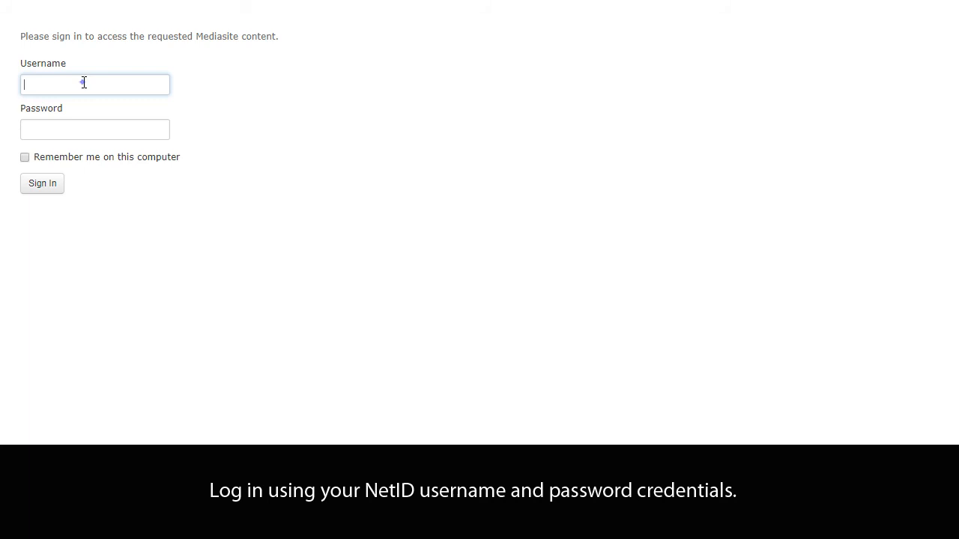
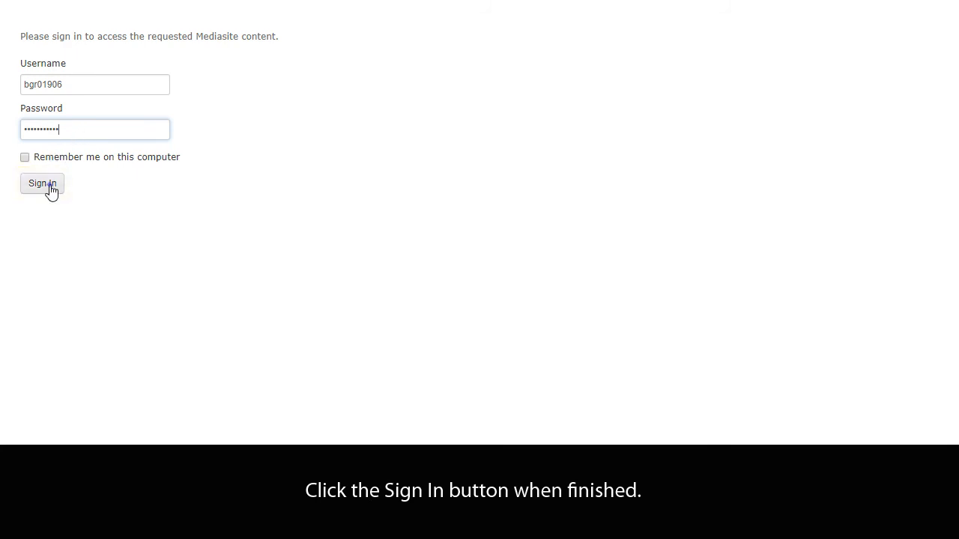
left_click(42, 183)
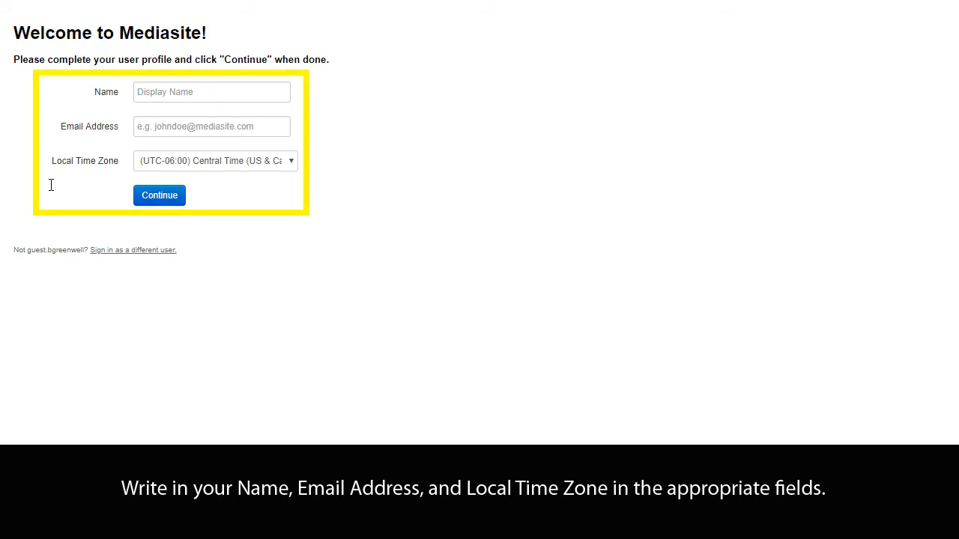
- Submit the welcome profile with name 'Media' and email 'Mediasite.Studen', keeping Central Time
type("Mediasite Student")
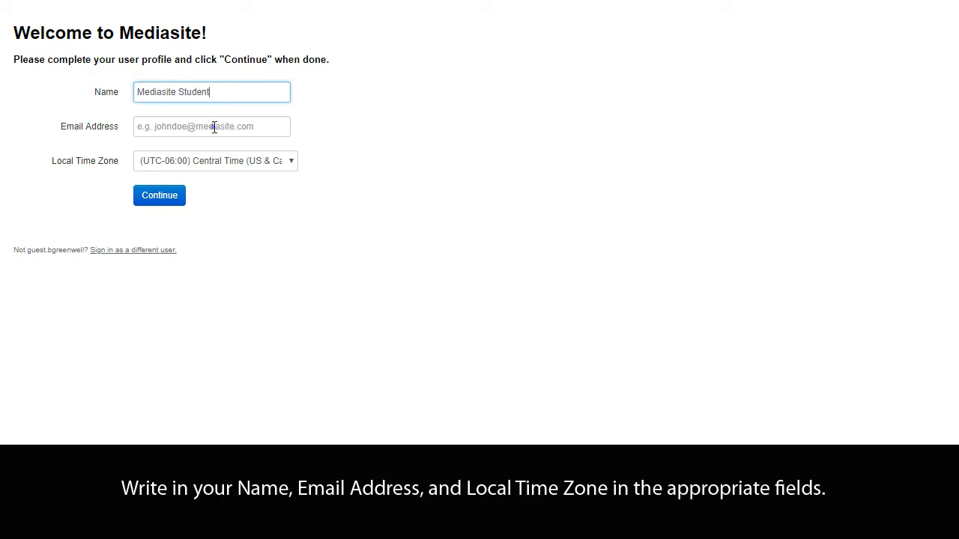
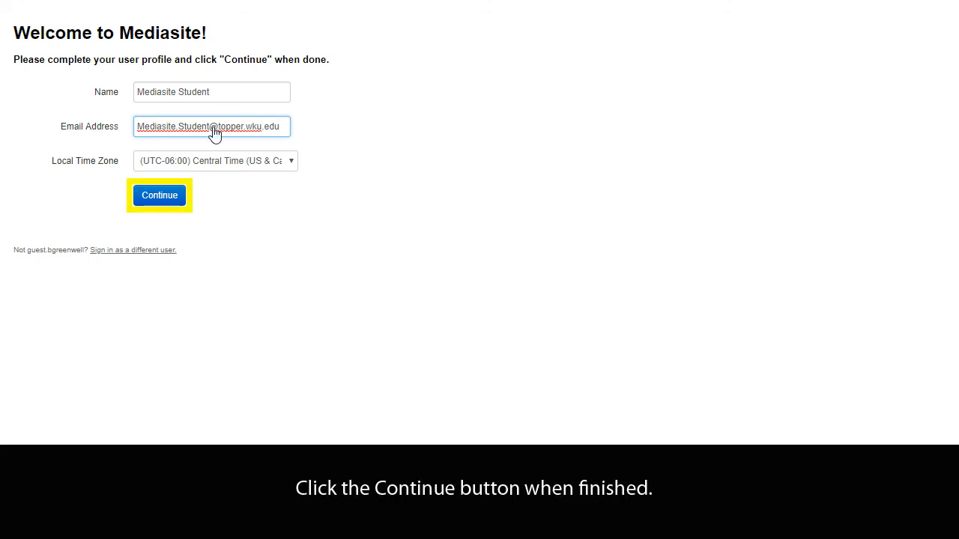
left_click(159, 195)
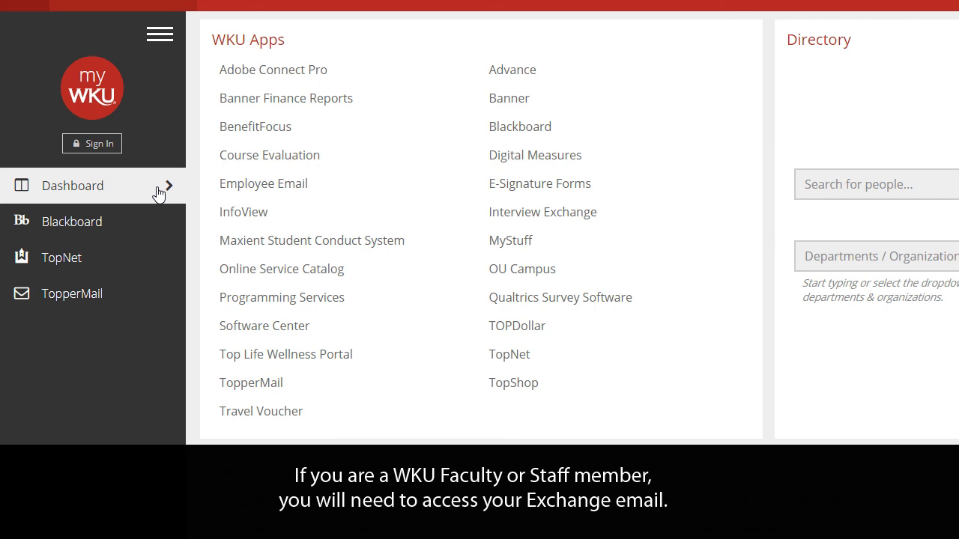
mouse_move(258, 266)
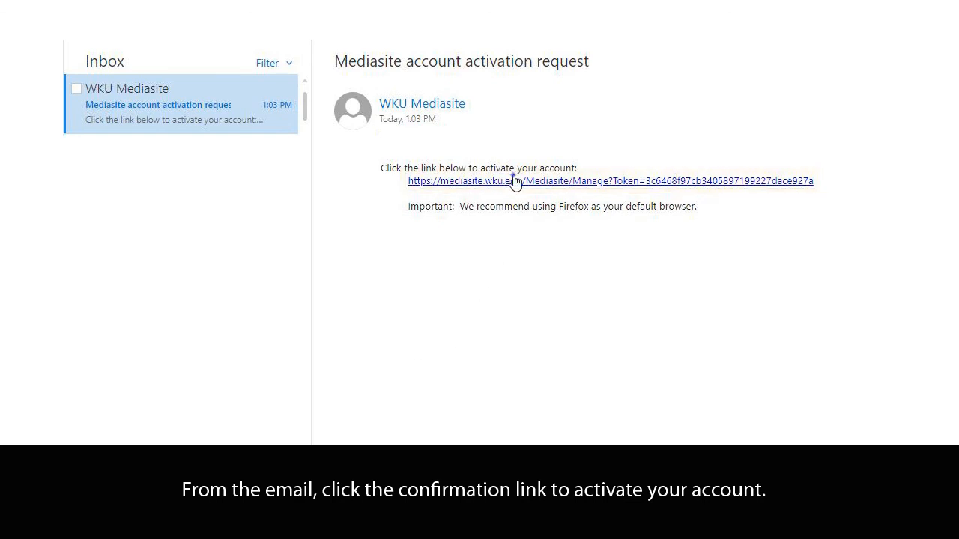
- Activate the account via the activation-request email link, landing on the empty My Presentations homepage
left_click(516, 180)
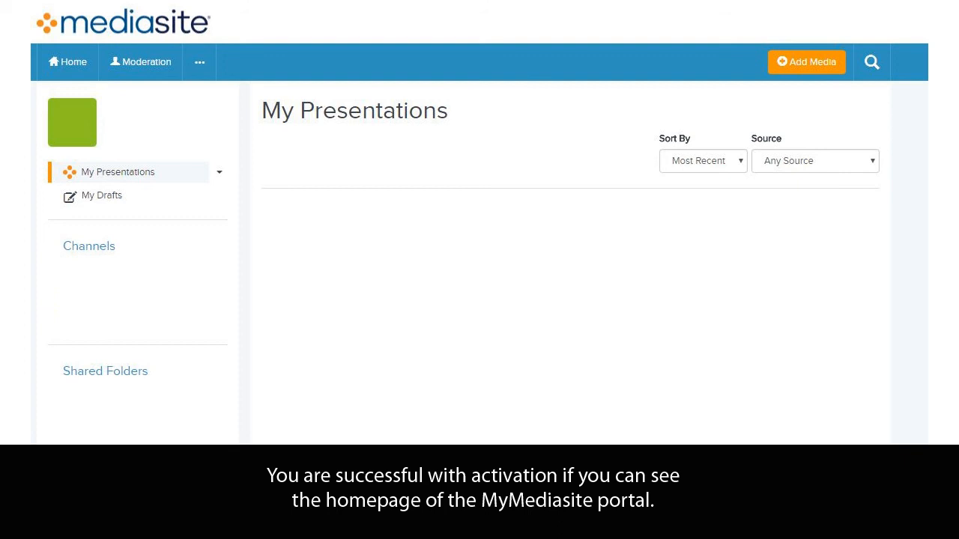